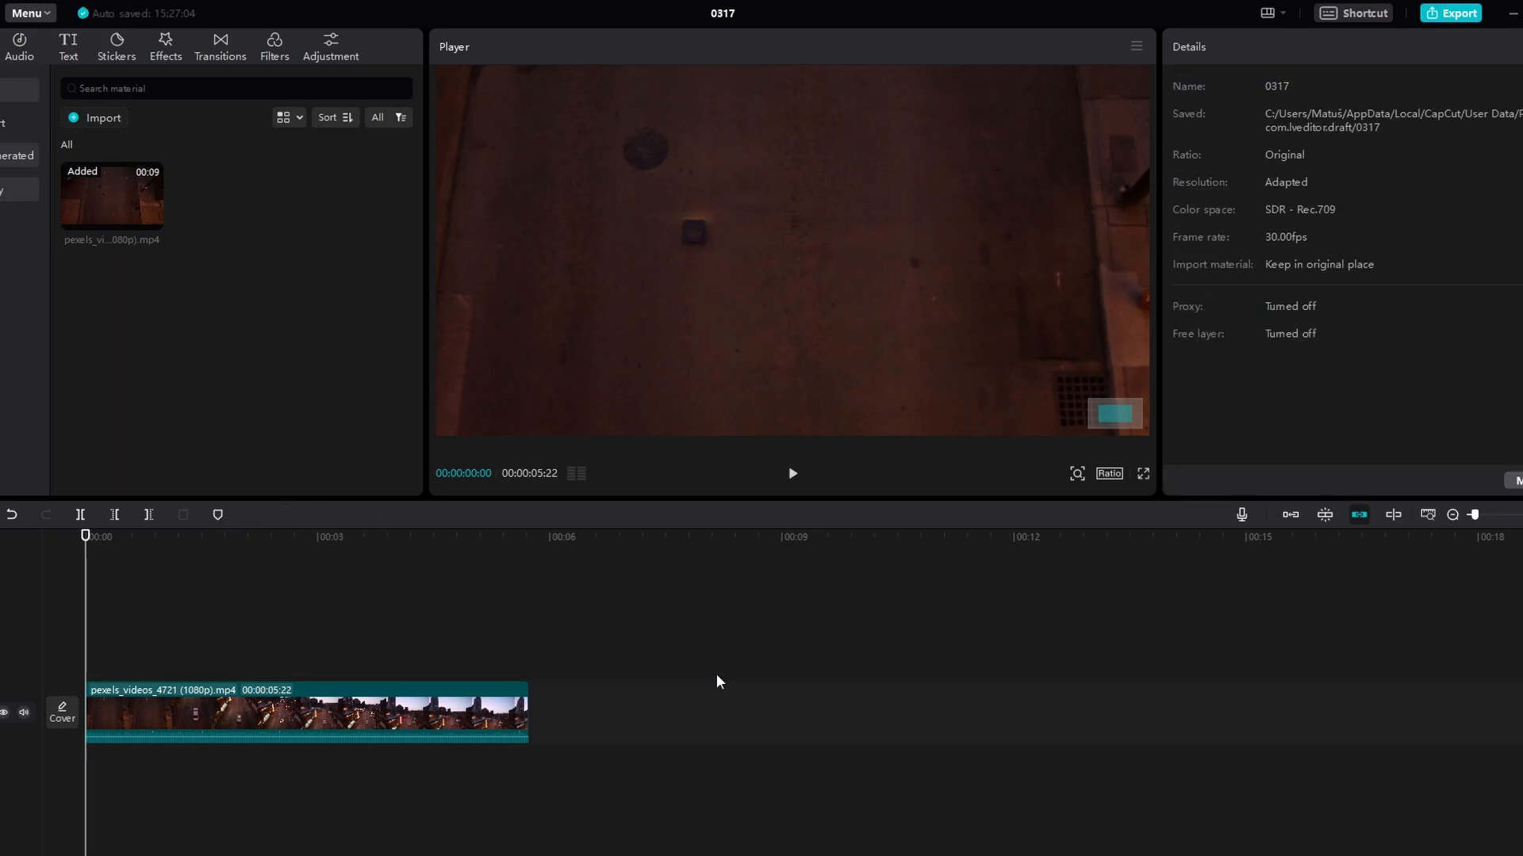
mouse_move(604, 699)
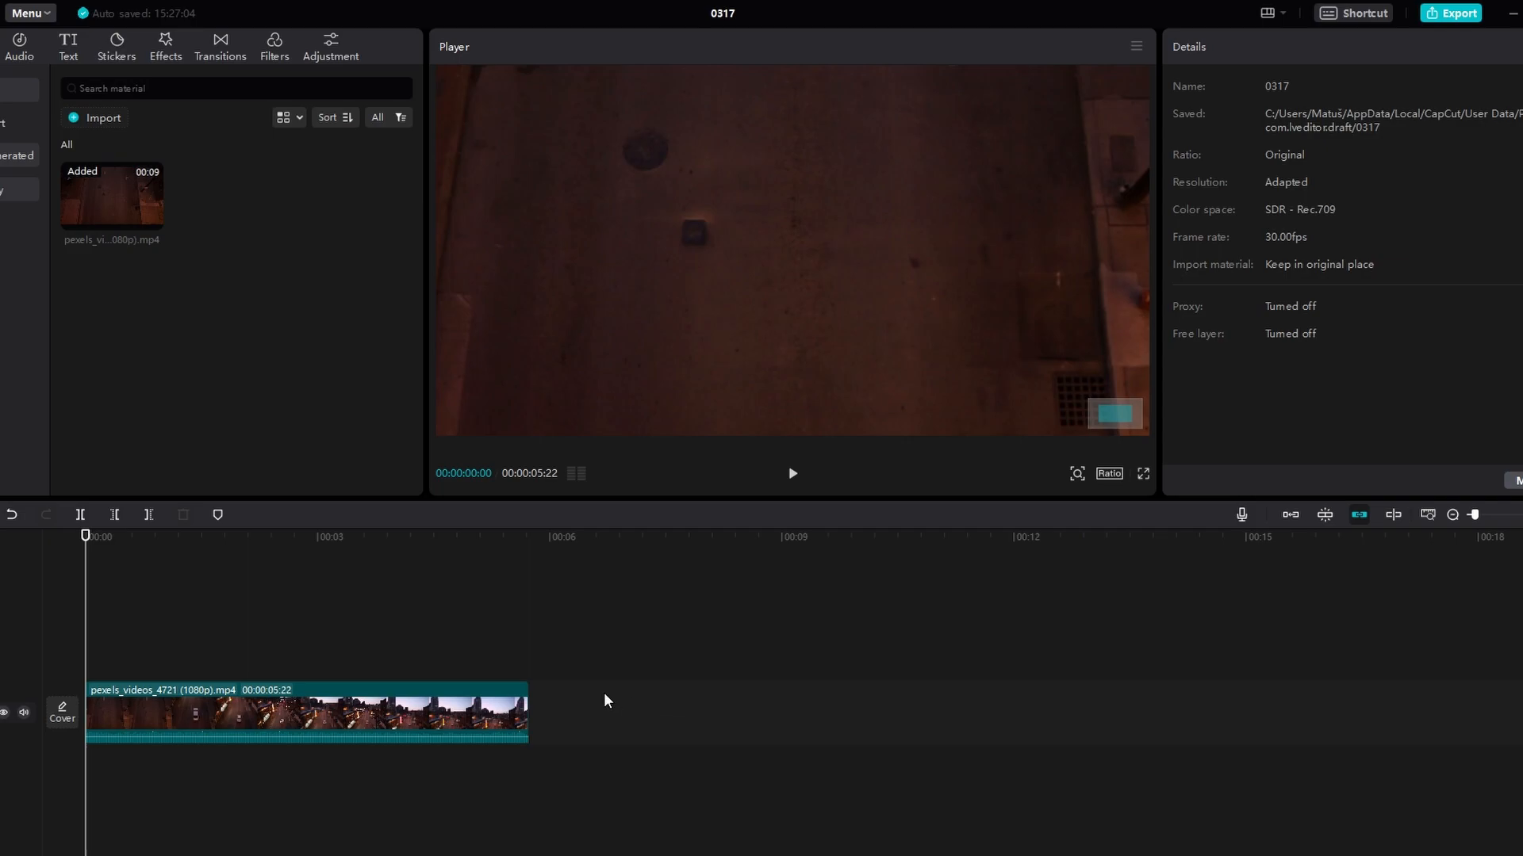
Select the timeline clip and show its Basic video settings panel.
left_click(306, 713)
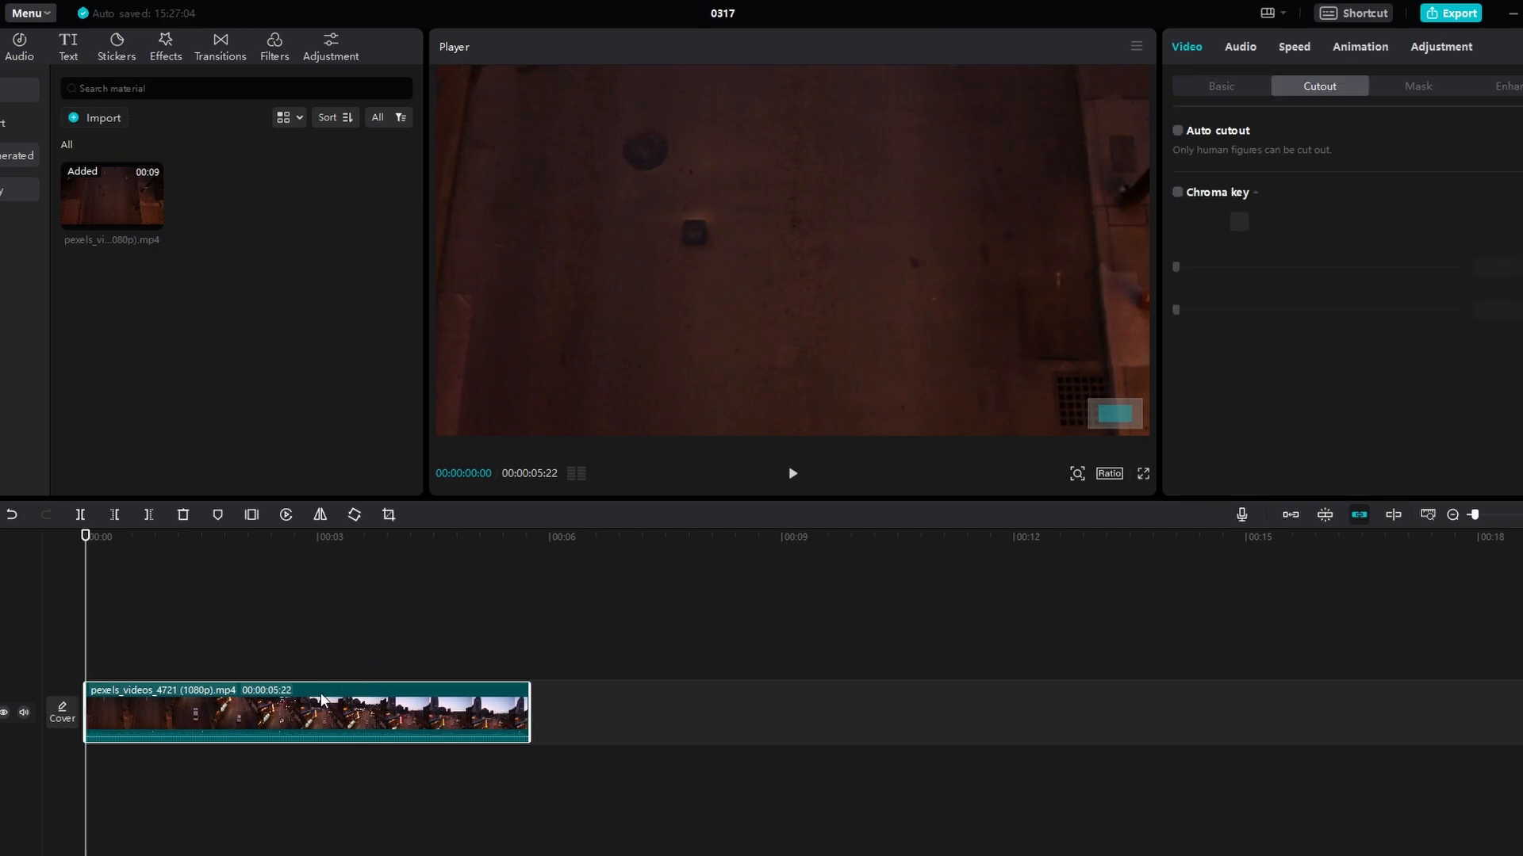
mouse_move(1175, 84)
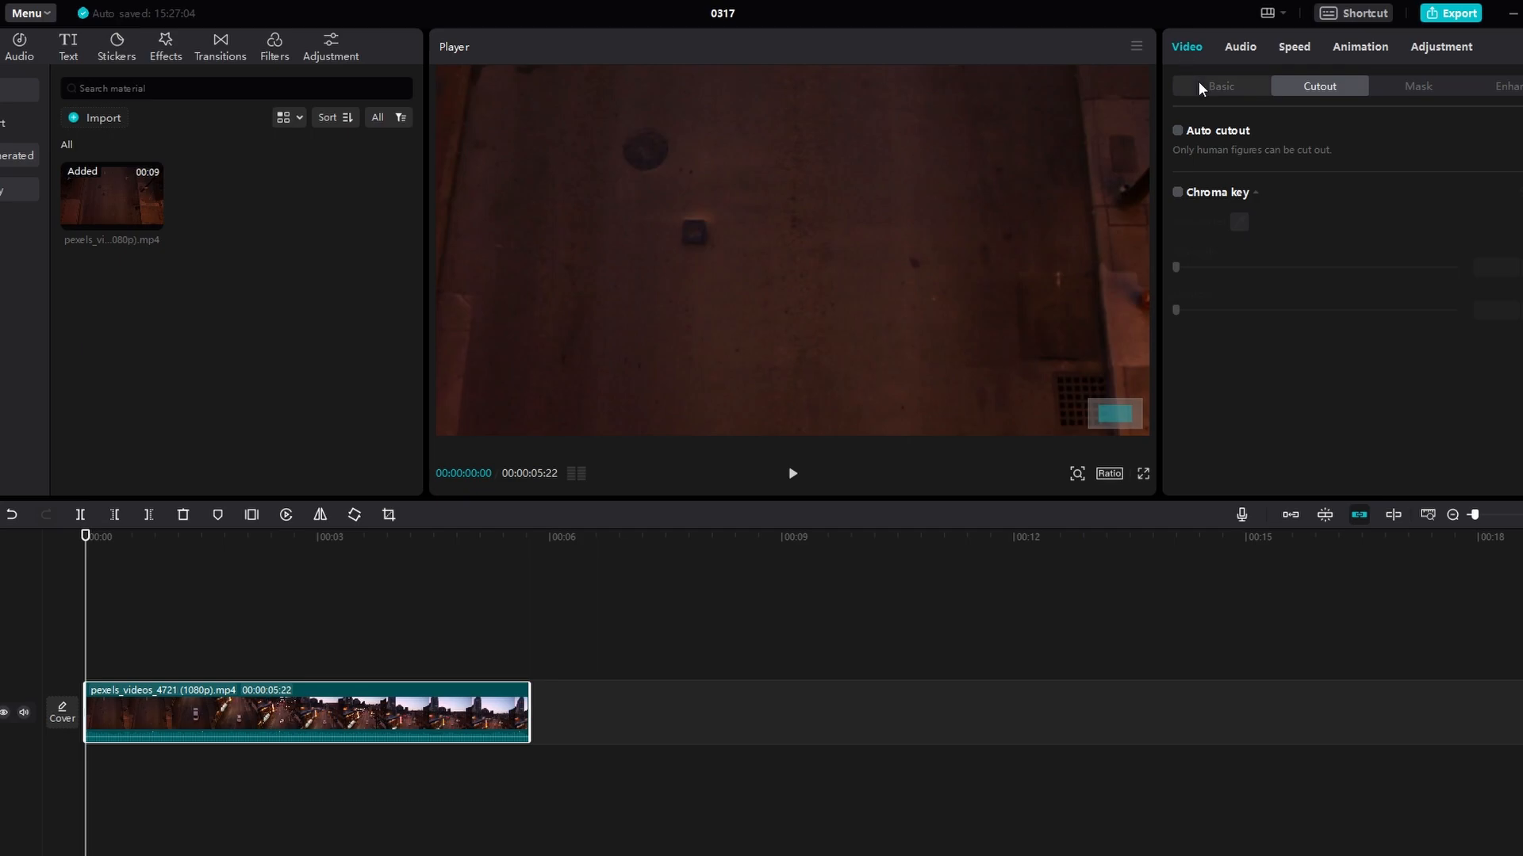
left_click(1220, 86)
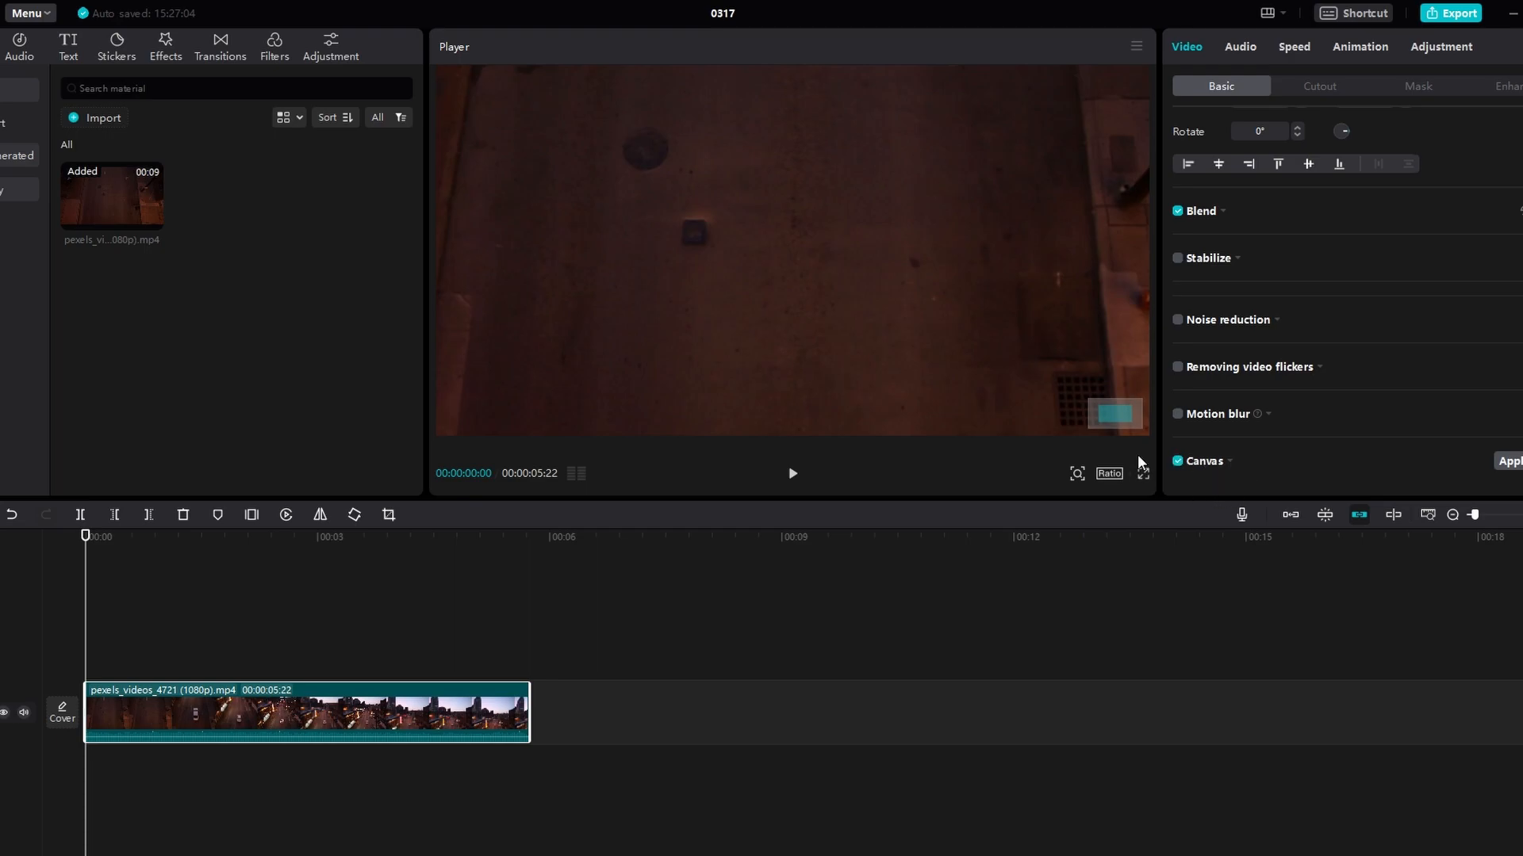
Enable the Canvas background and set its type to Color.
left_click(1179, 460)
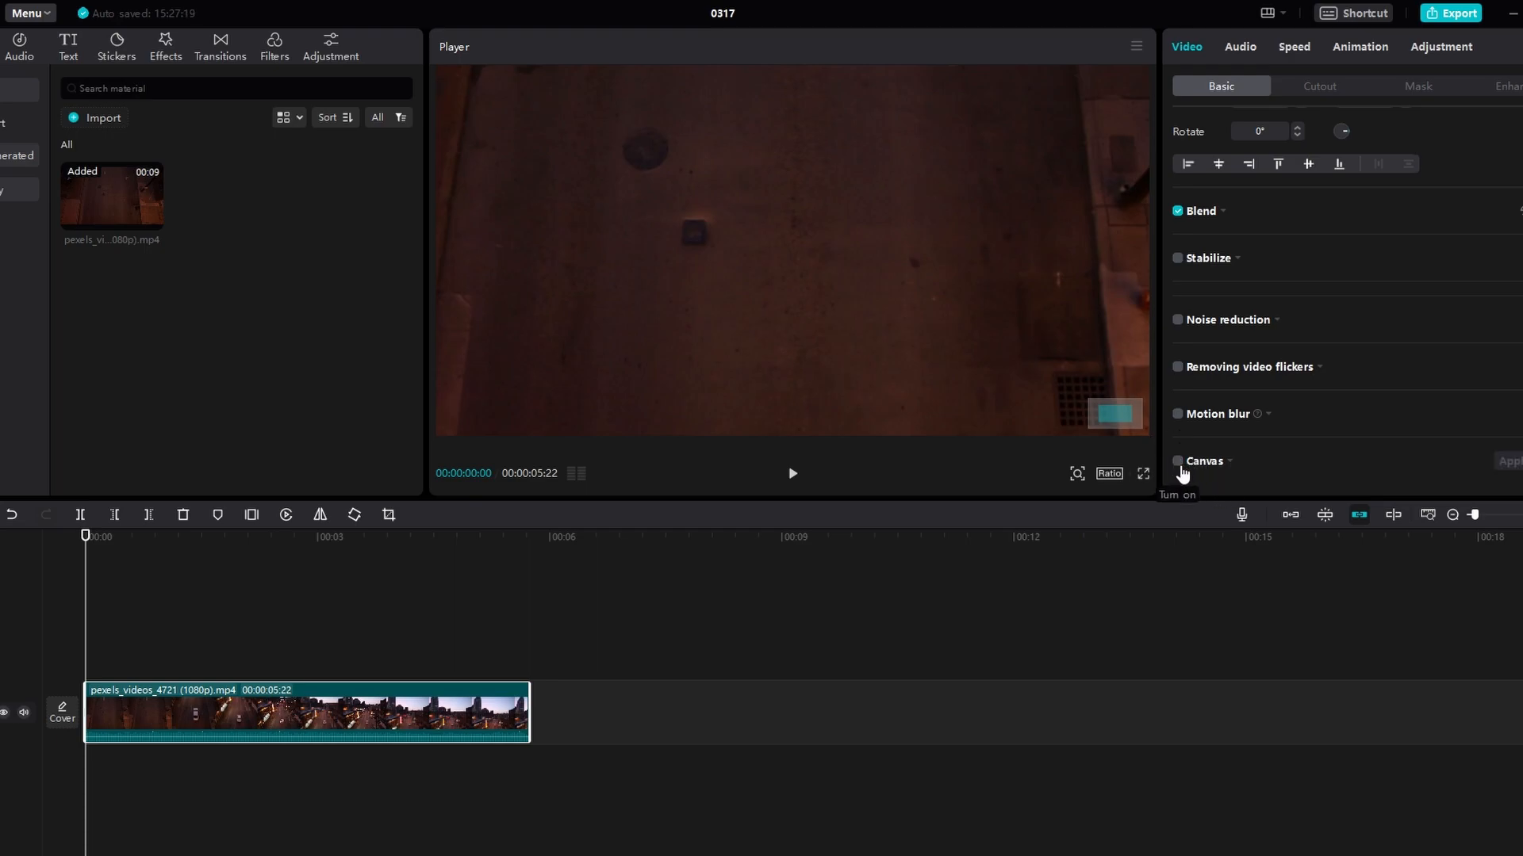
left_click(1175, 462)
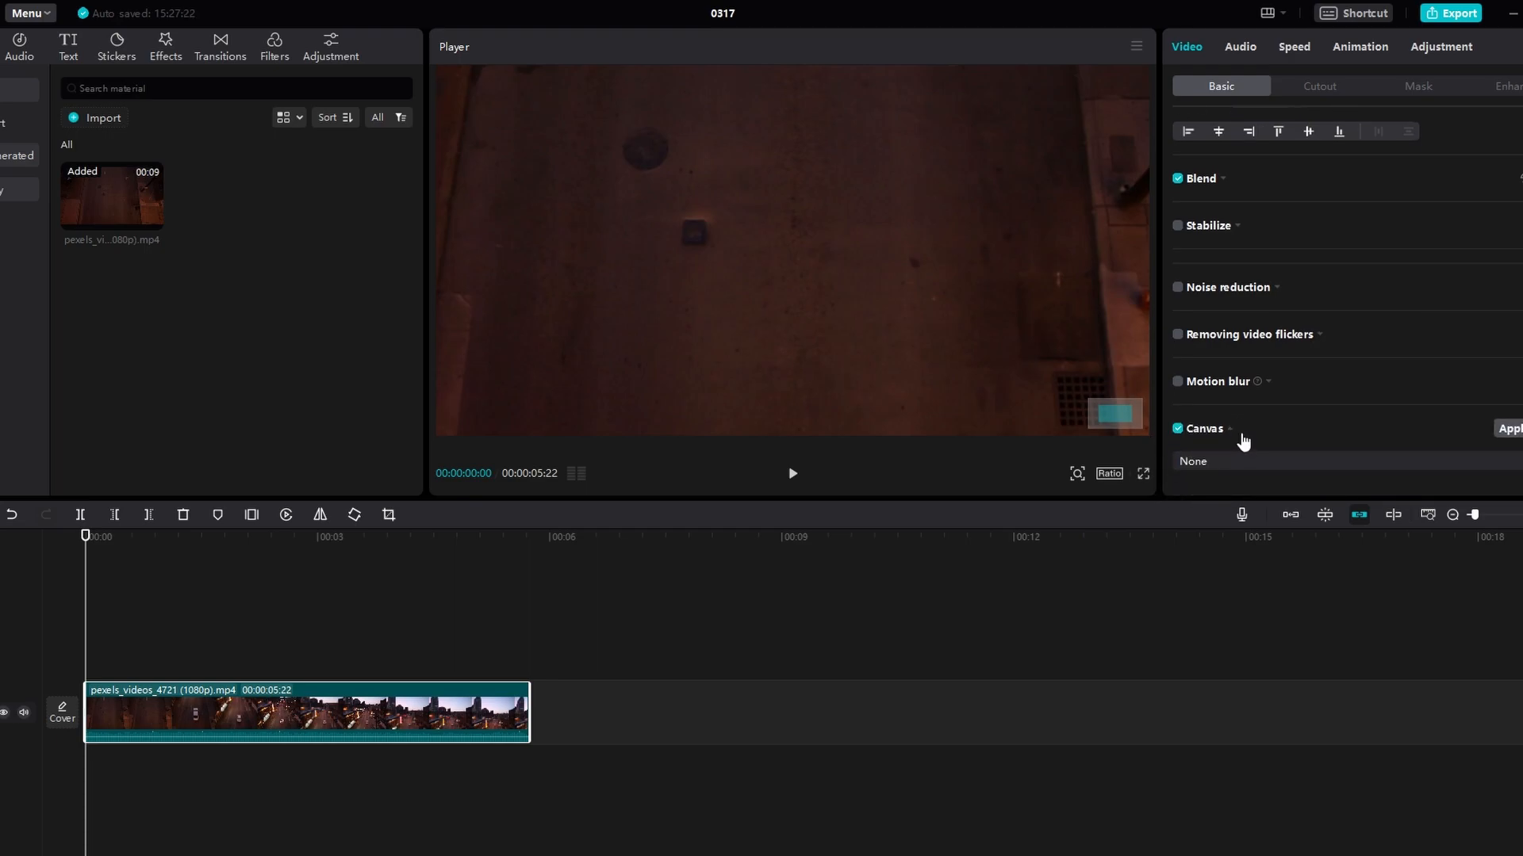
mouse_move(1299, 468)
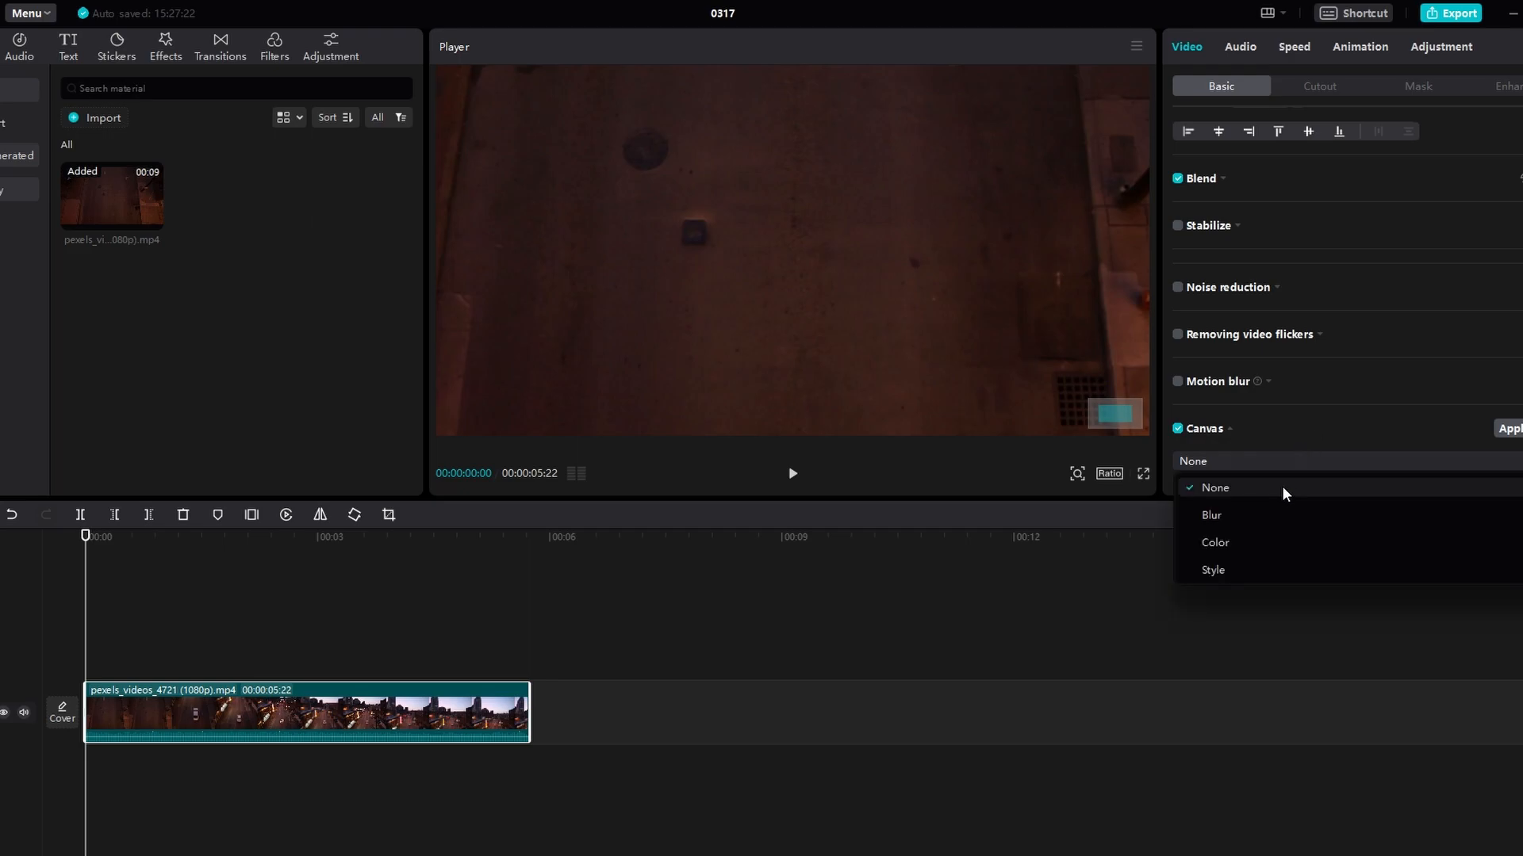
mouse_move(1244, 553)
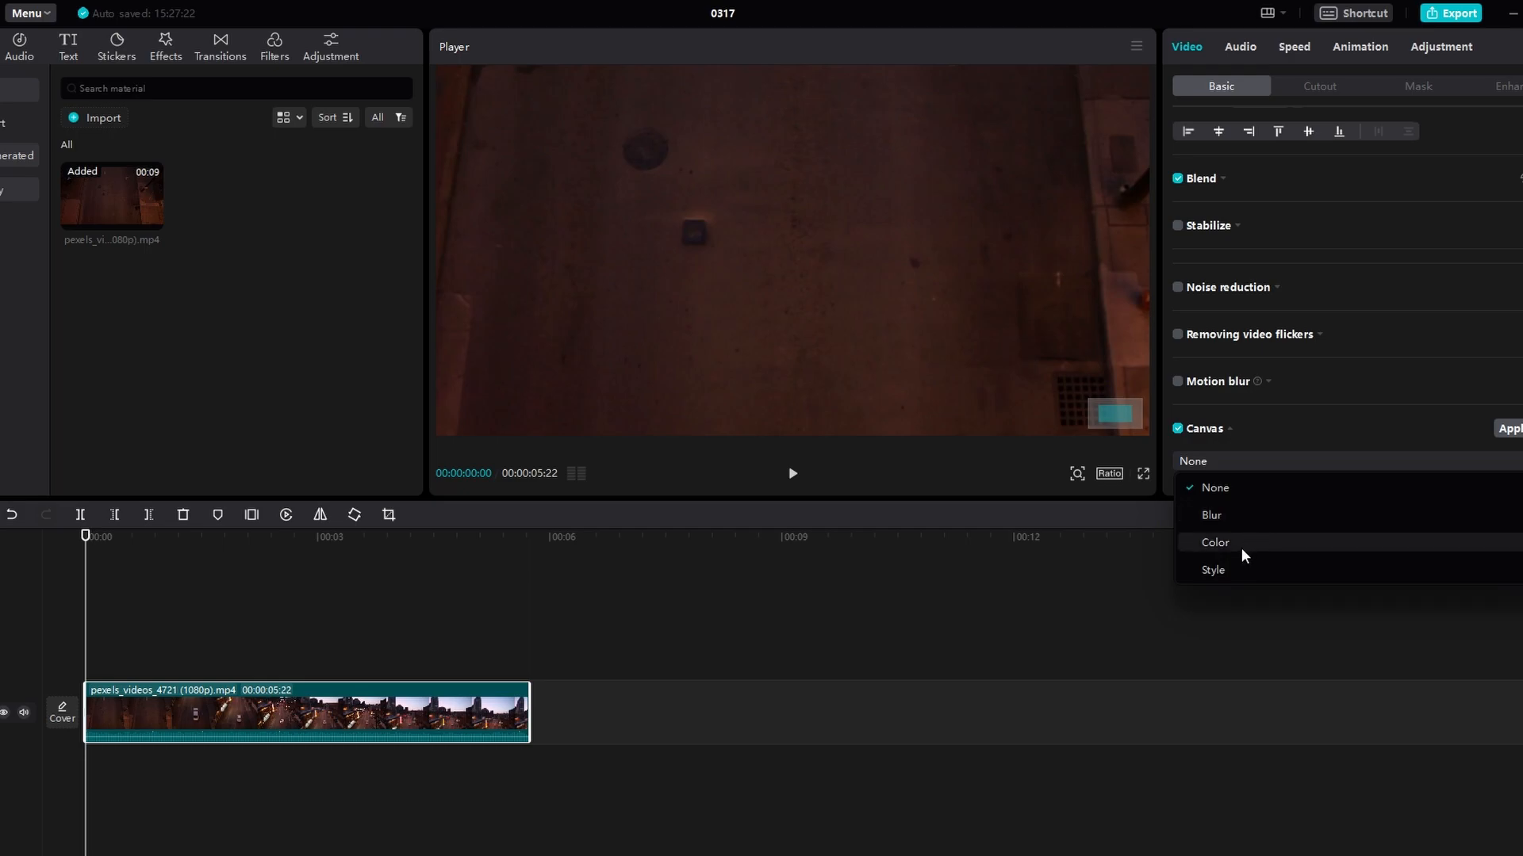
mouse_move(1223, 573)
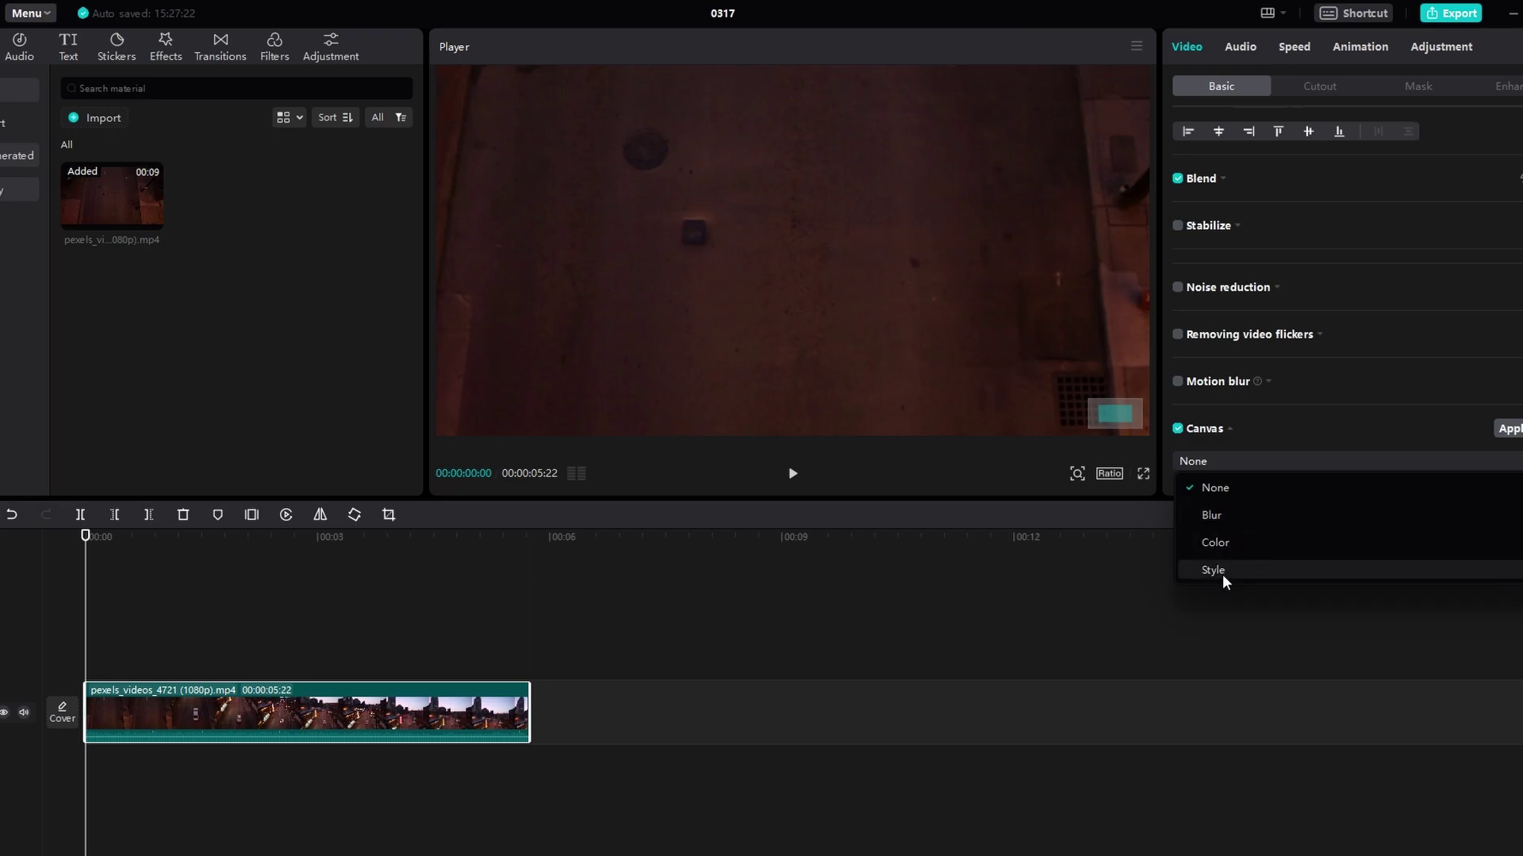
left_click(1213, 542)
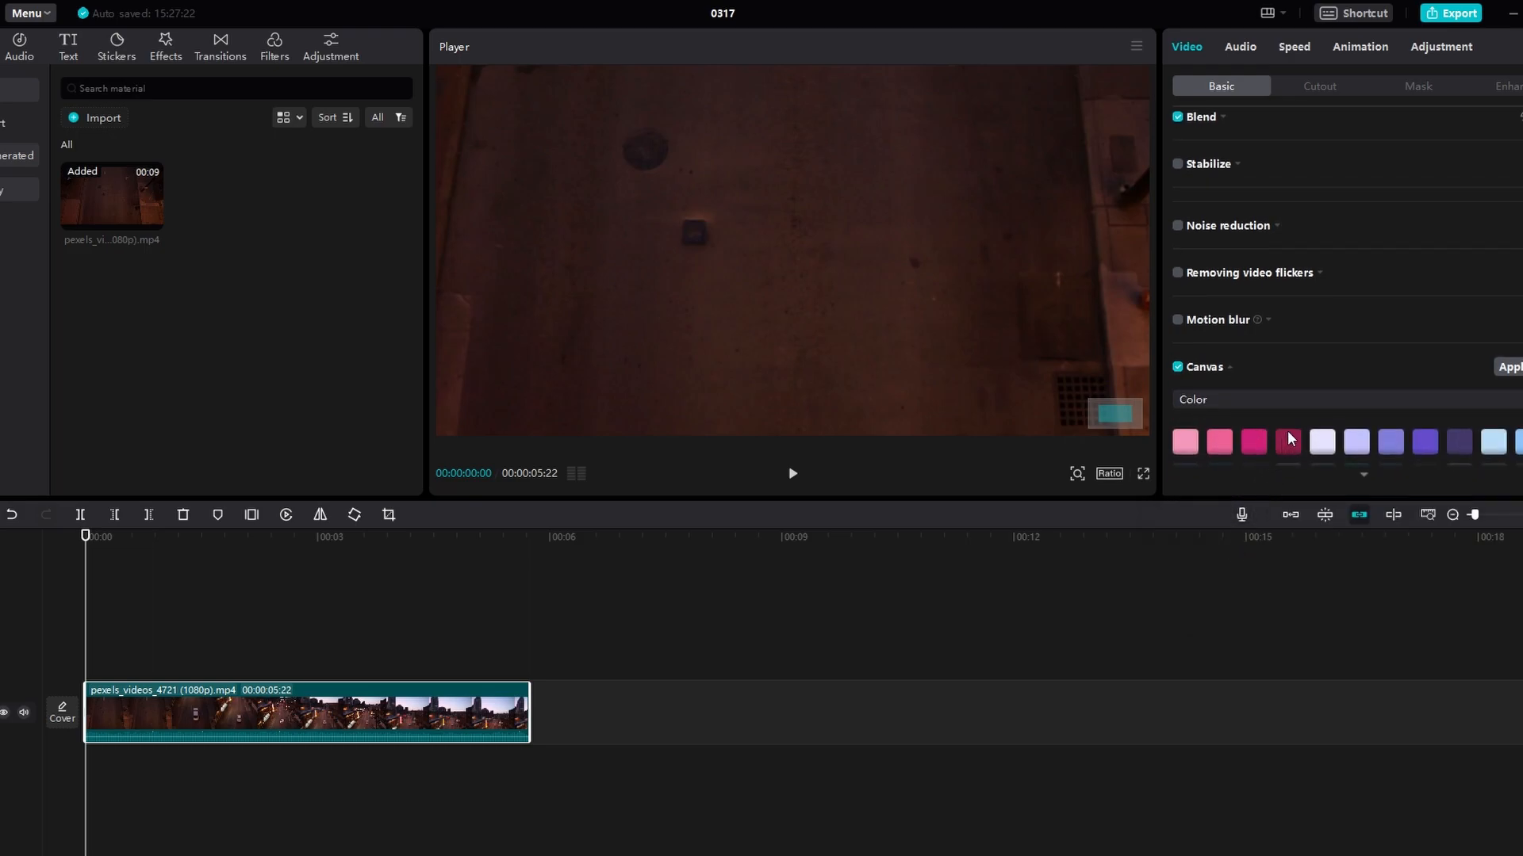
Pick a deep pink swatch as the canvas colour behind the clip.
left_click(1286, 442)
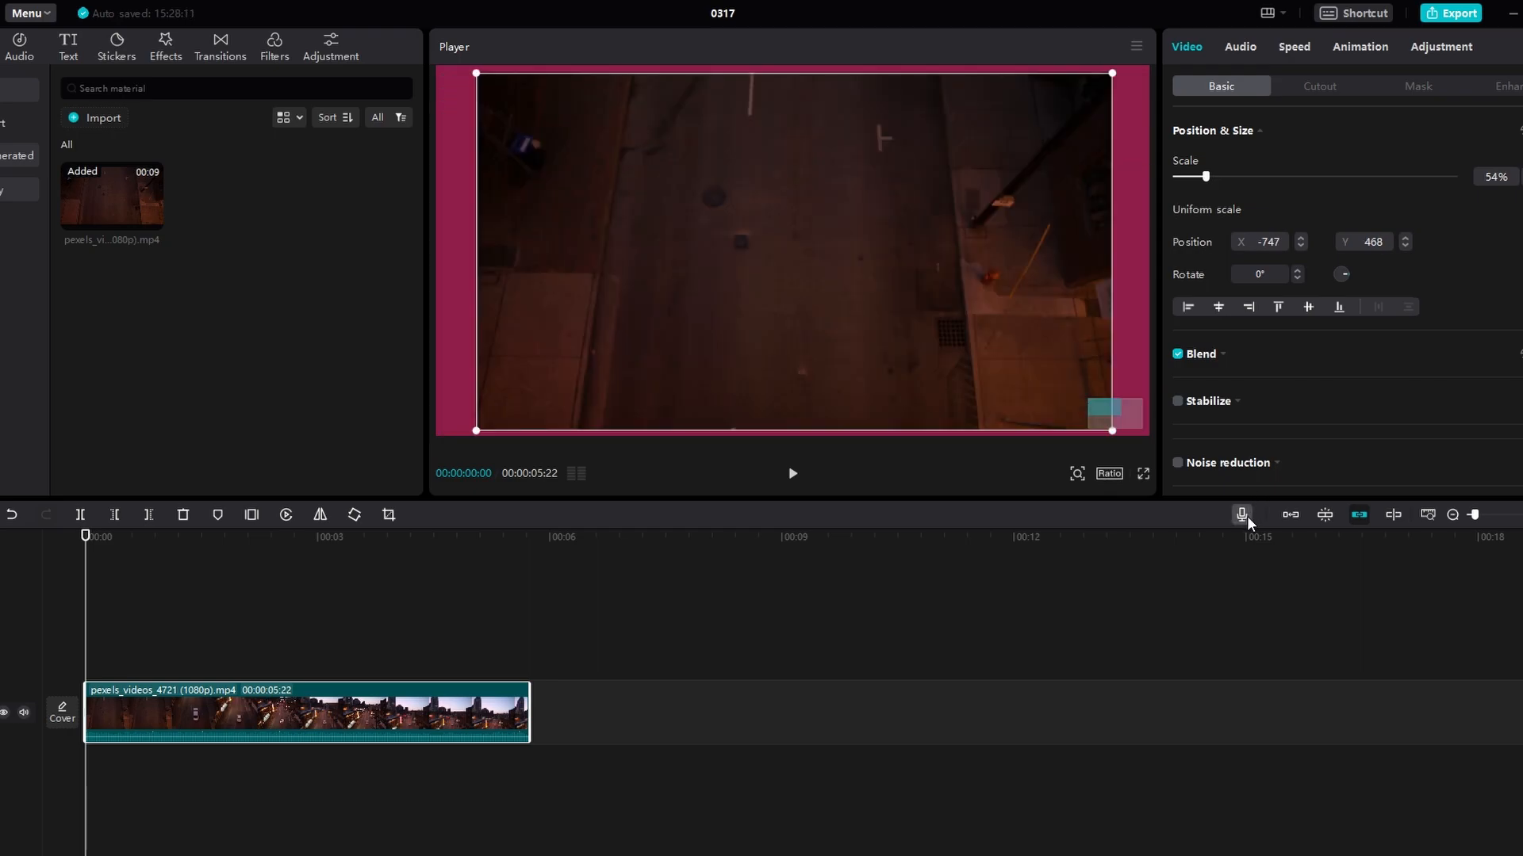
Scroll the Basic panel down to the Canvas section.
scroll("down", 3)
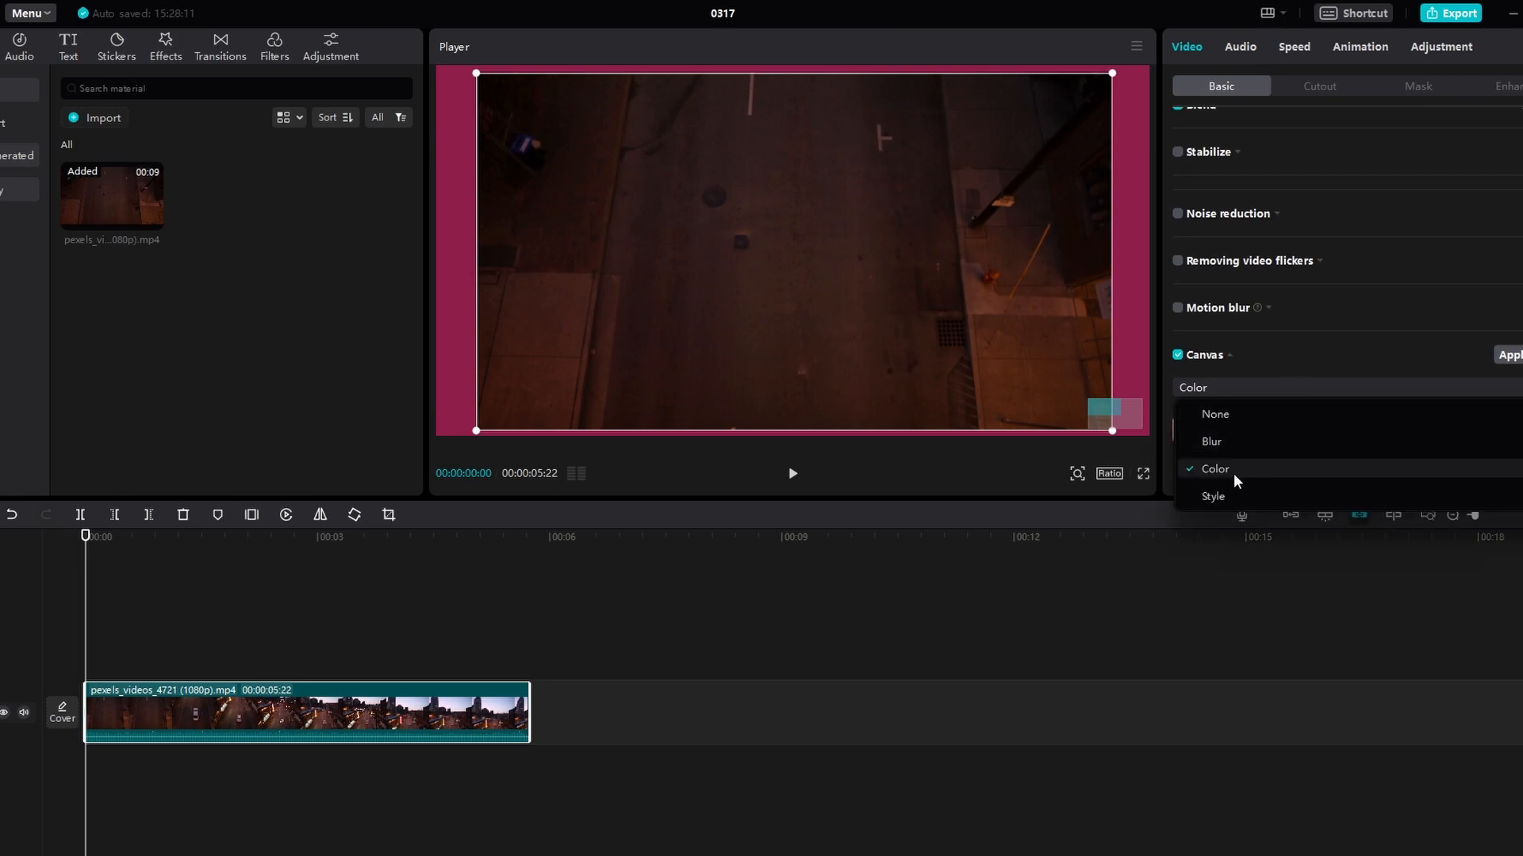
mouse_move(1213, 496)
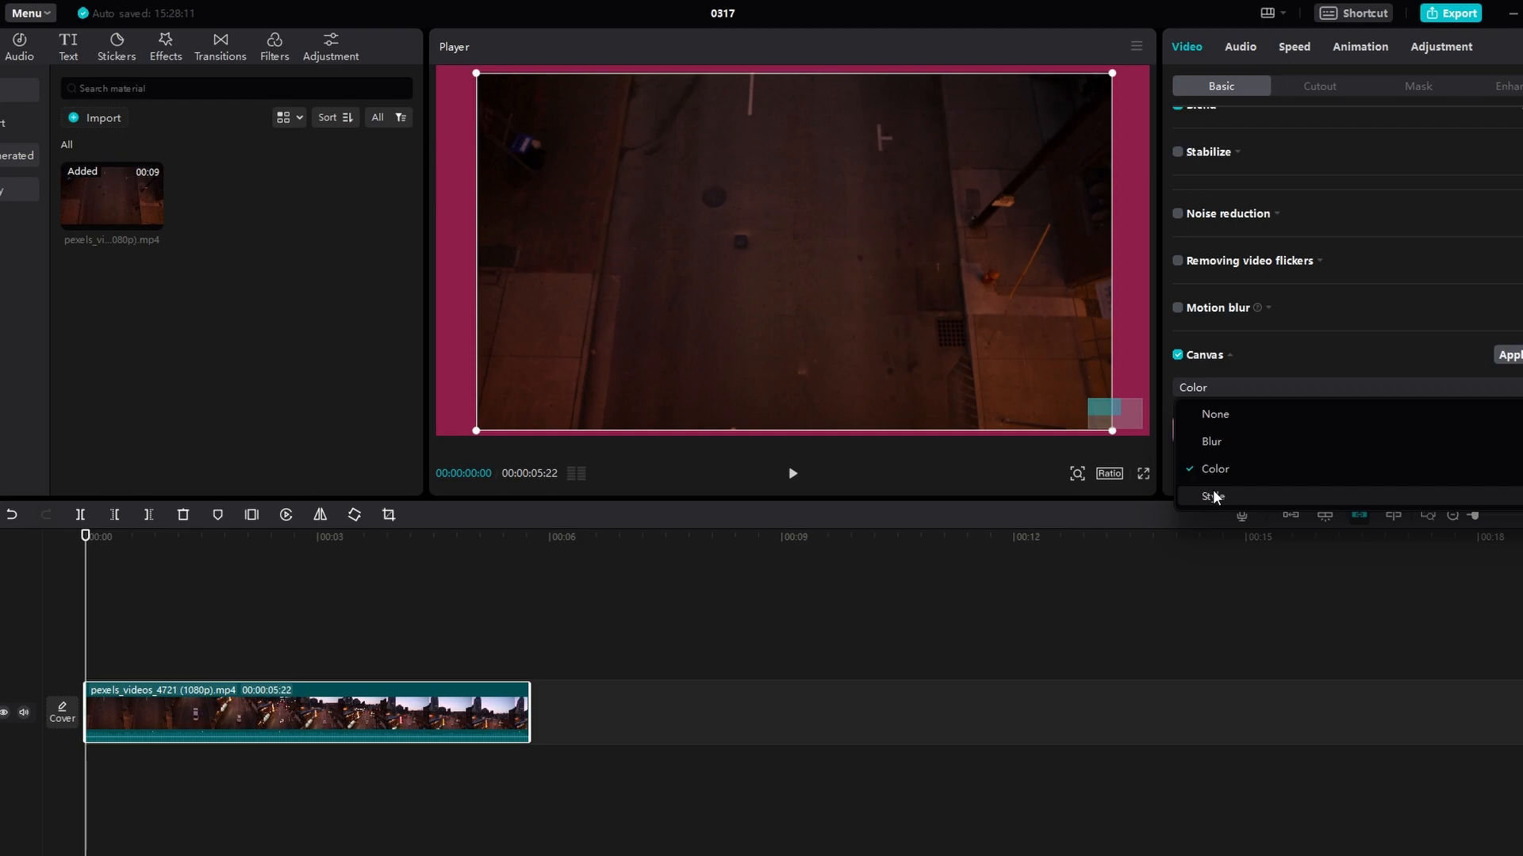
mouse_move(1217, 476)
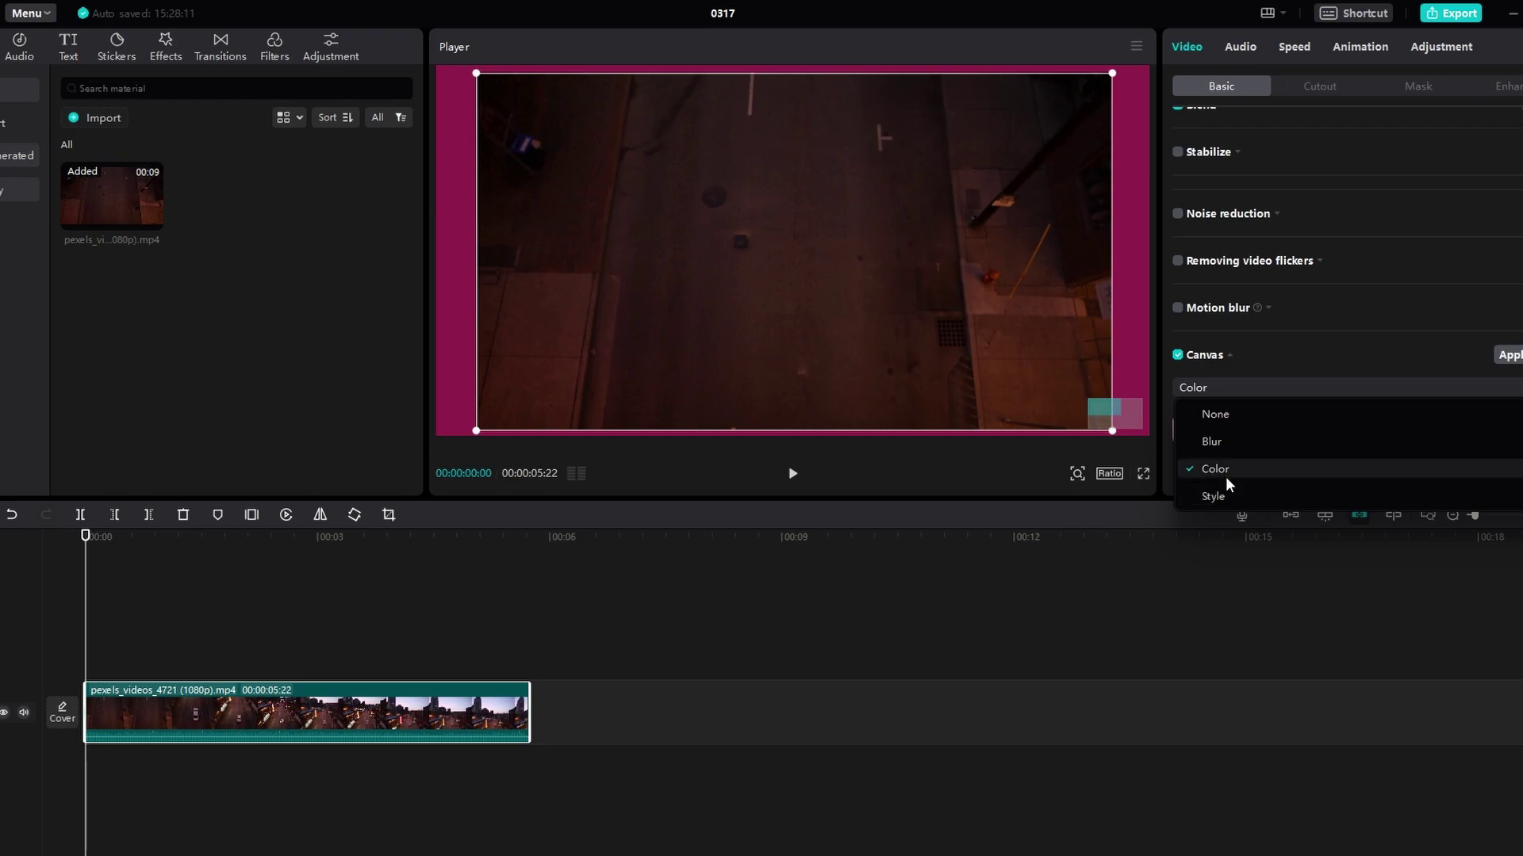
Switch the canvas to Style and apply the dark red patterned preset.
left_click(1213, 469)
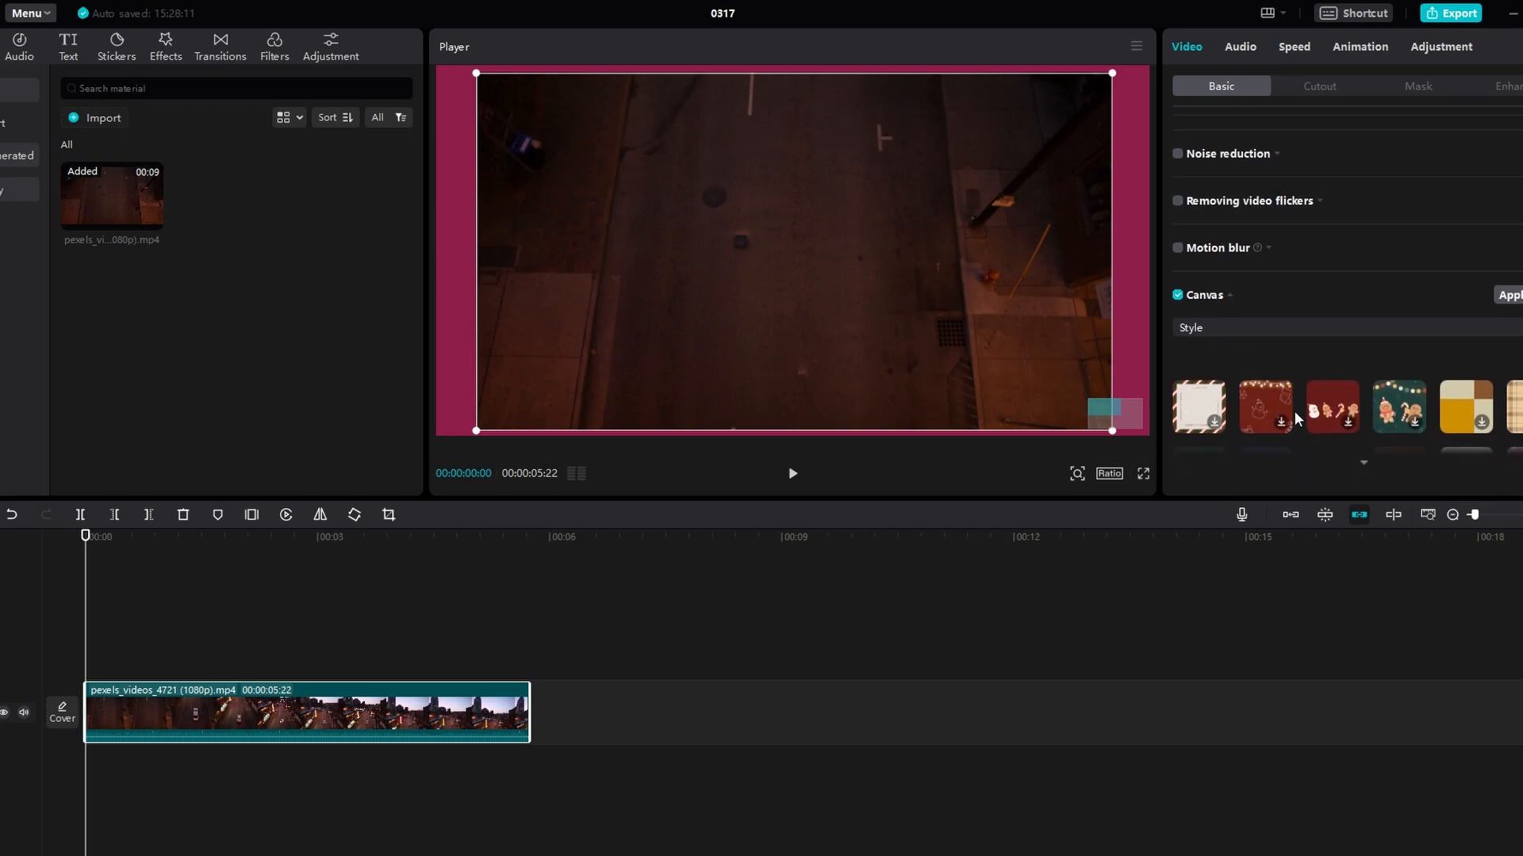
mouse_move(1364, 465)
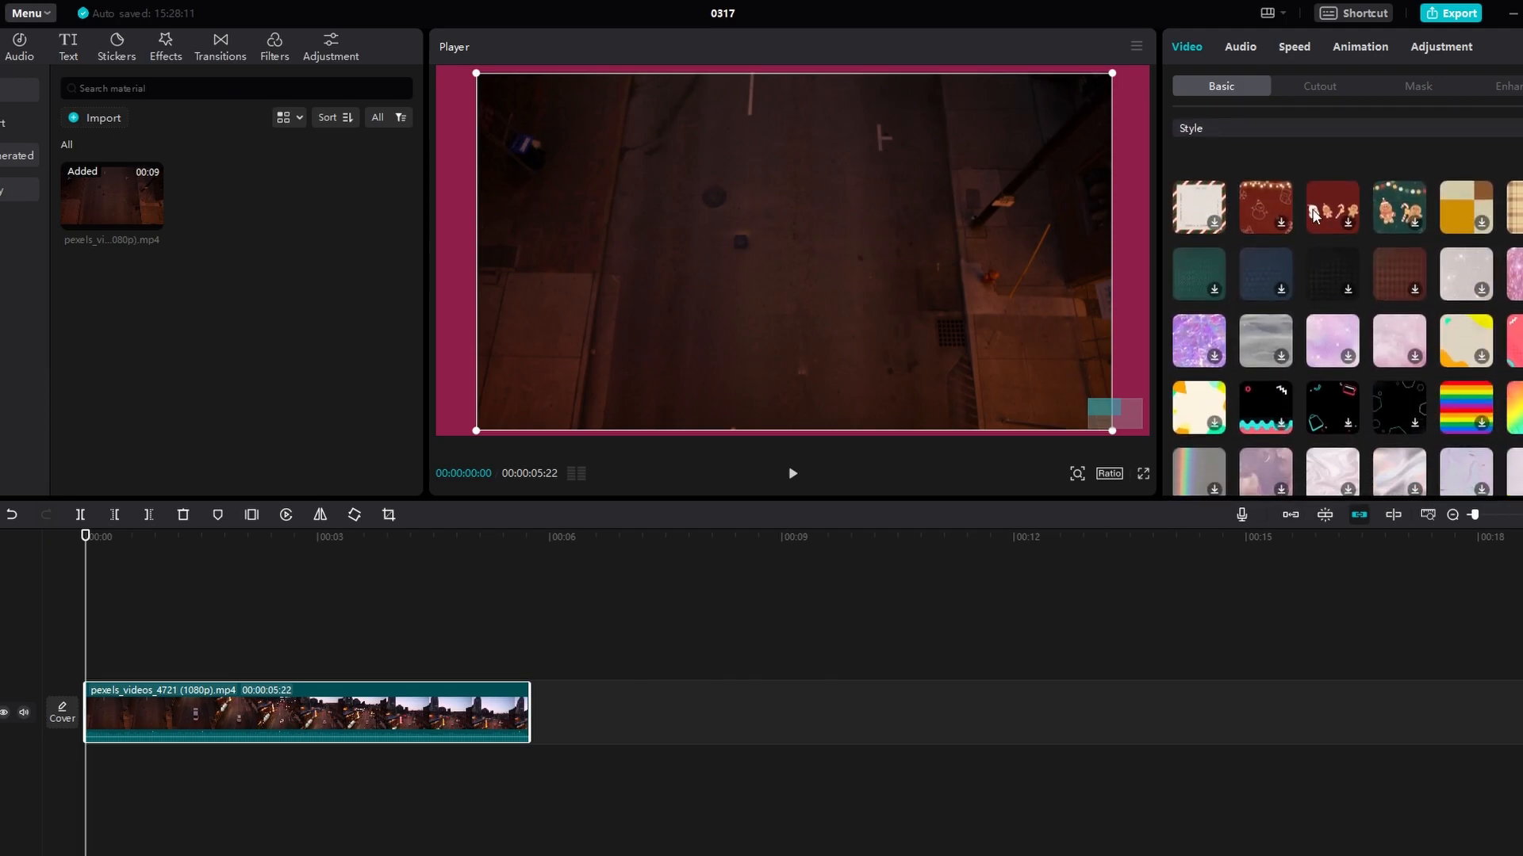
left_click(1264, 206)
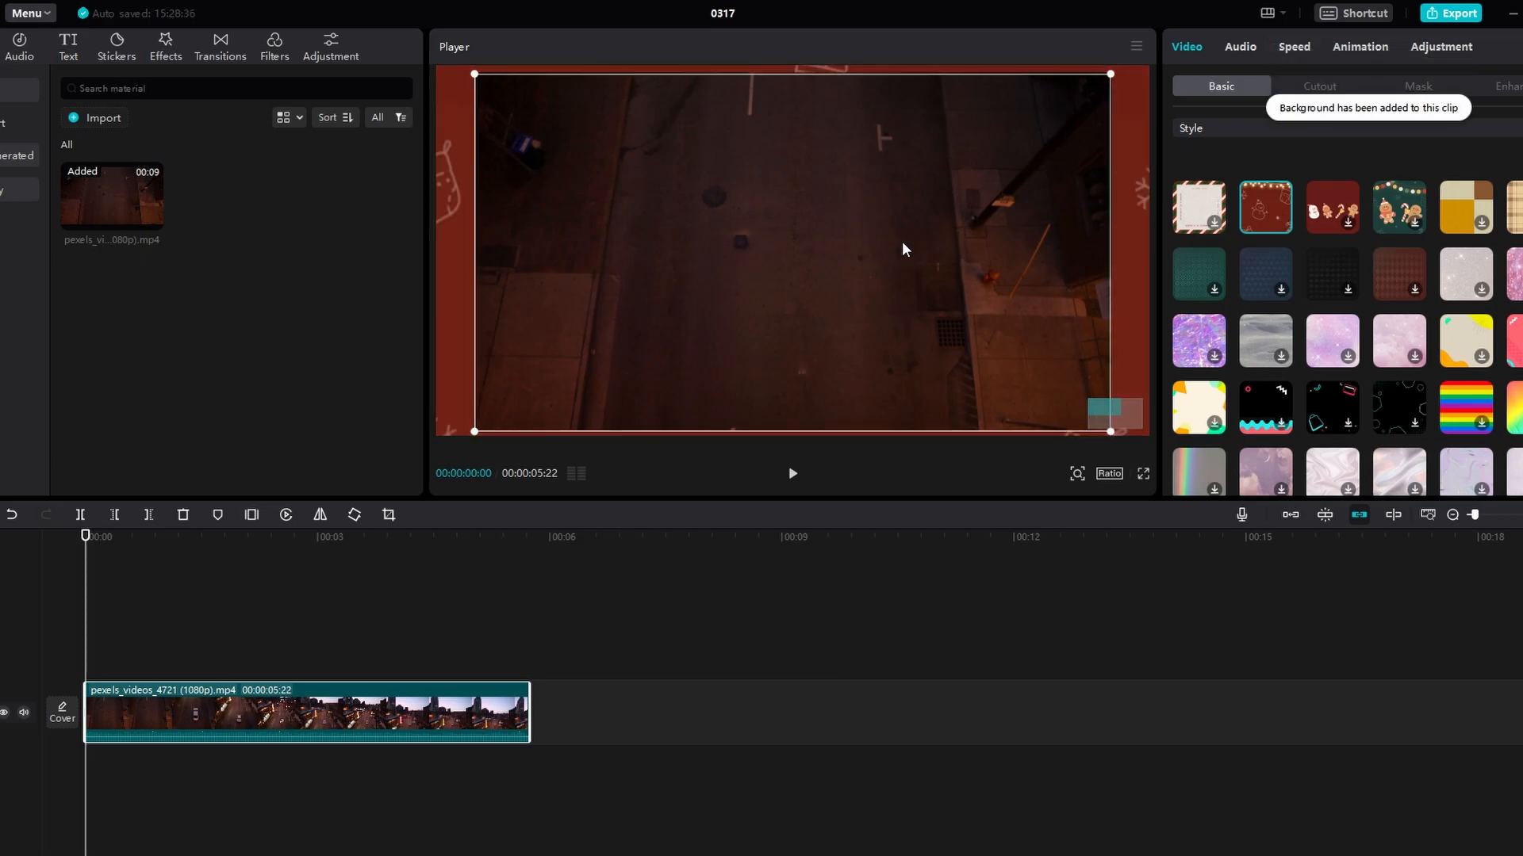